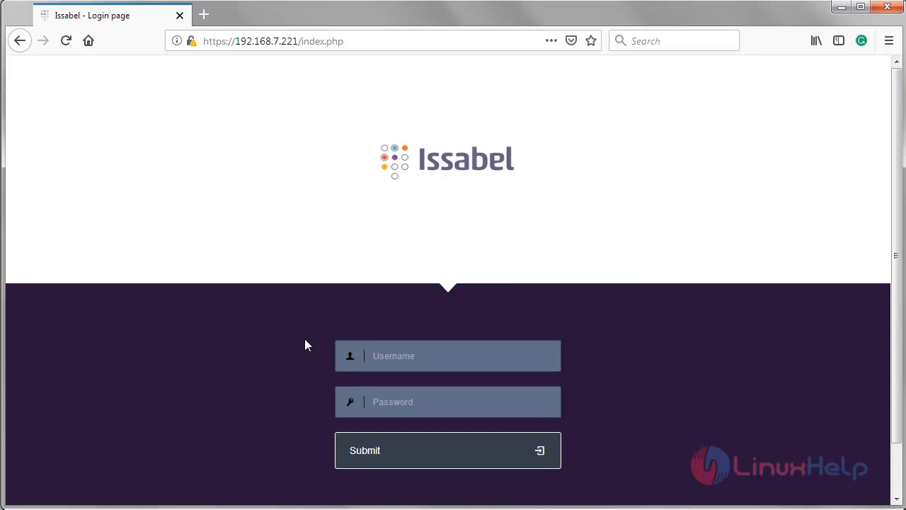
# Sign in to the Issabel web interface as user 'admin'.
pyautogui.write('a')
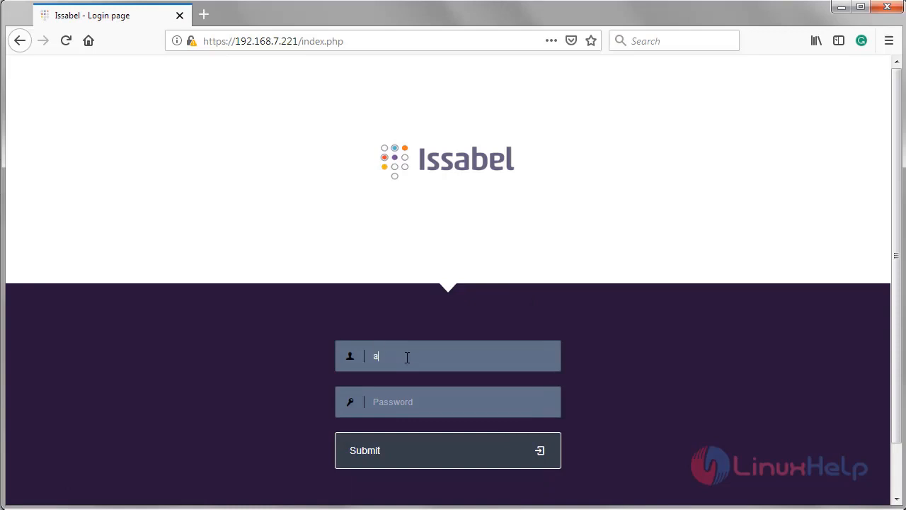
pyautogui.write('dmin')
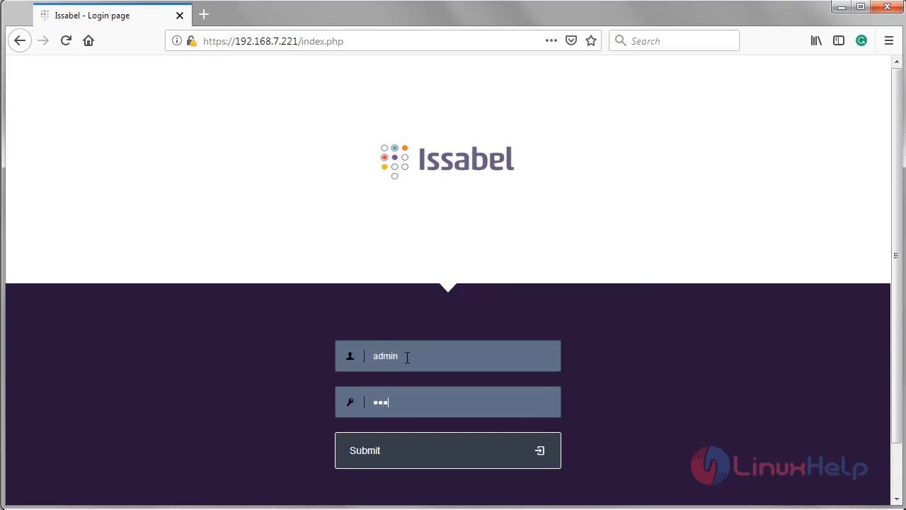
pyautogui.click(448, 451)
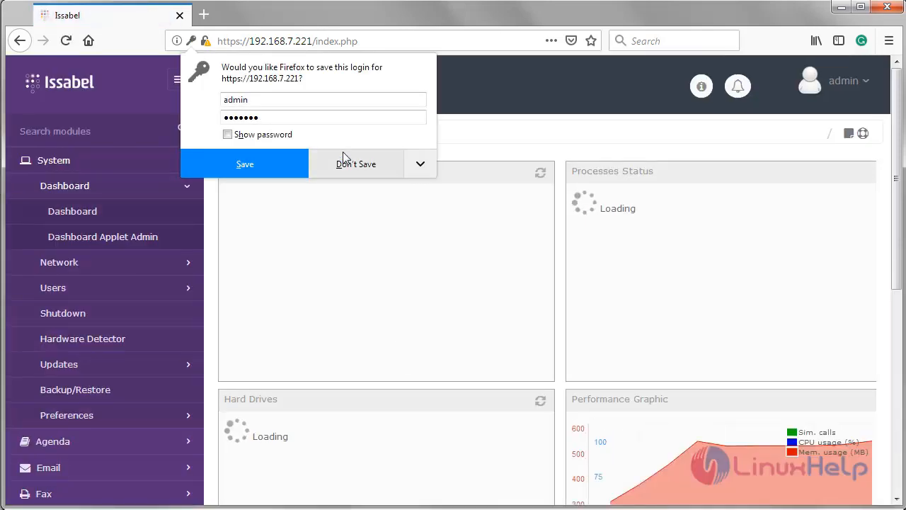
# Decline the browser's save-login prompt and expand the PBX module group in the sidebar.
pyautogui.click(355, 164)
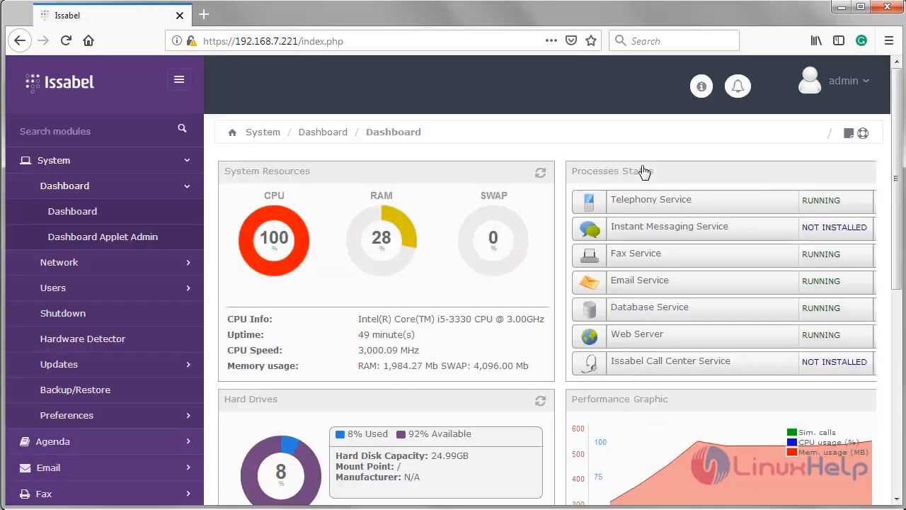
pyautogui.scroll(-3)
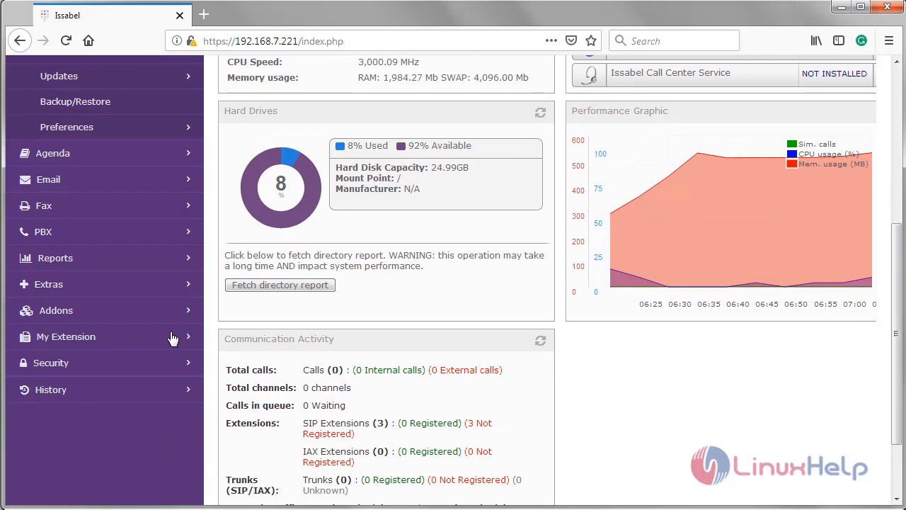
pyautogui.click(43, 231)
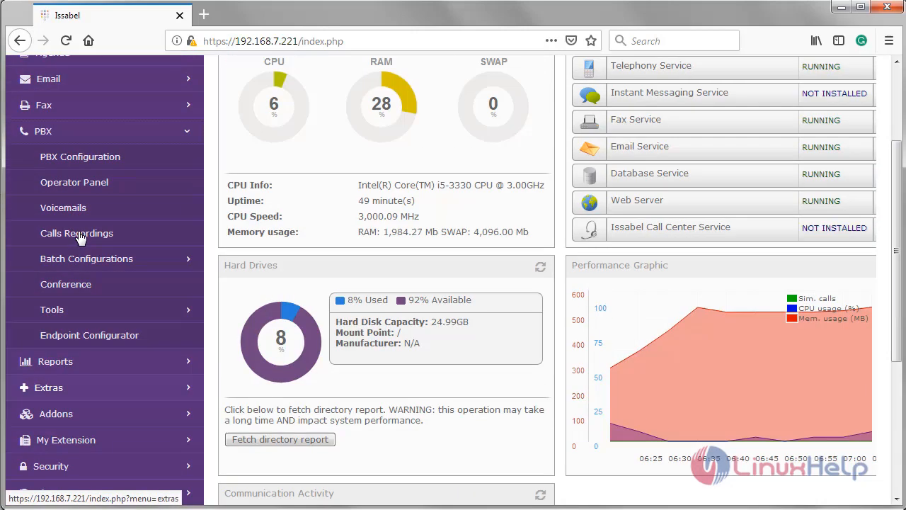
# Enter PBX Configuration and reach the blank Add Ring Group form.
pyautogui.scroll(3)
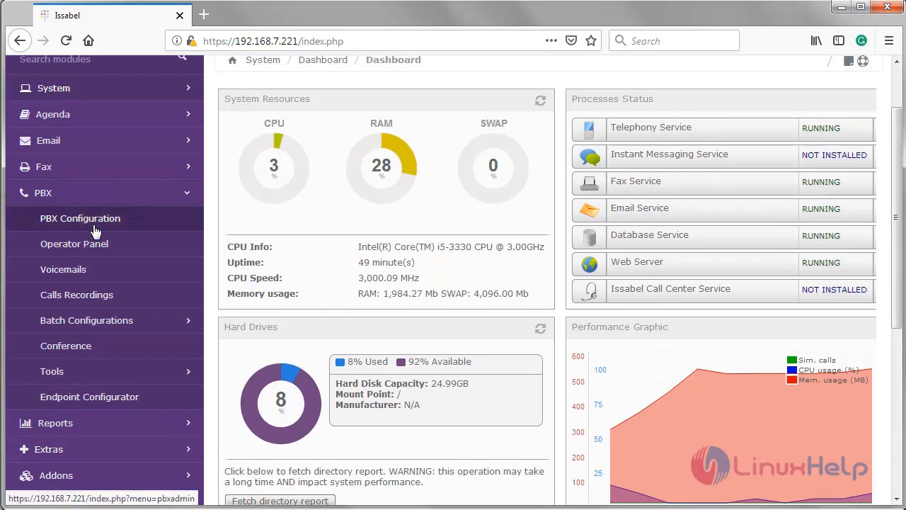
pyautogui.click(79, 218)
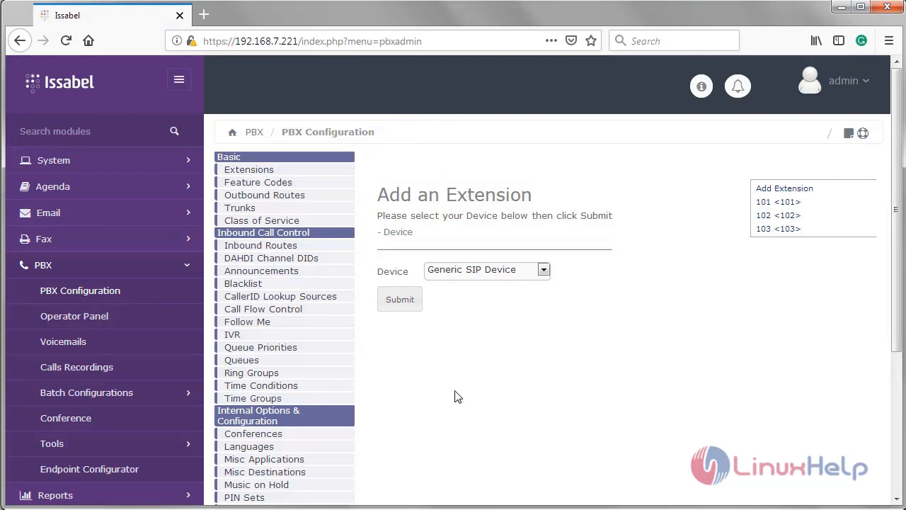
pyautogui.moveTo(324, 360)
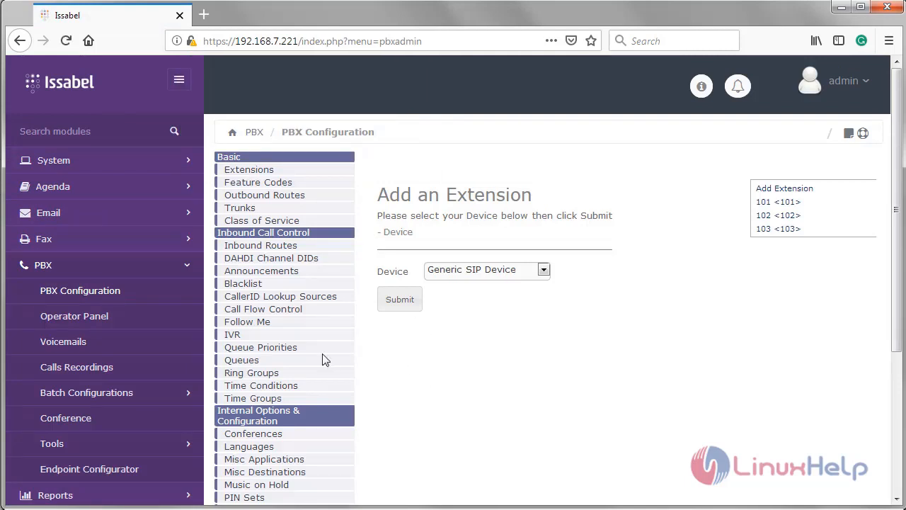
pyautogui.click(252, 373)
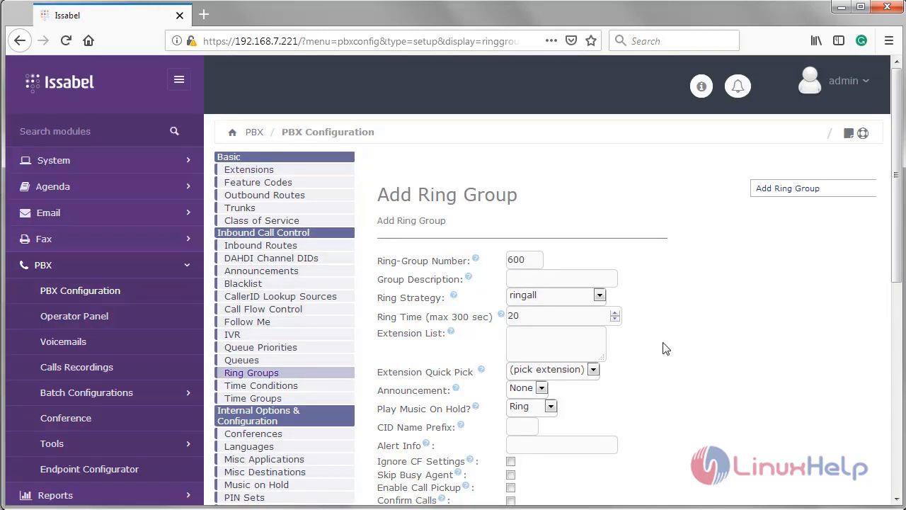
pyautogui.moveTo(566, 297)
pyautogui.write('203')
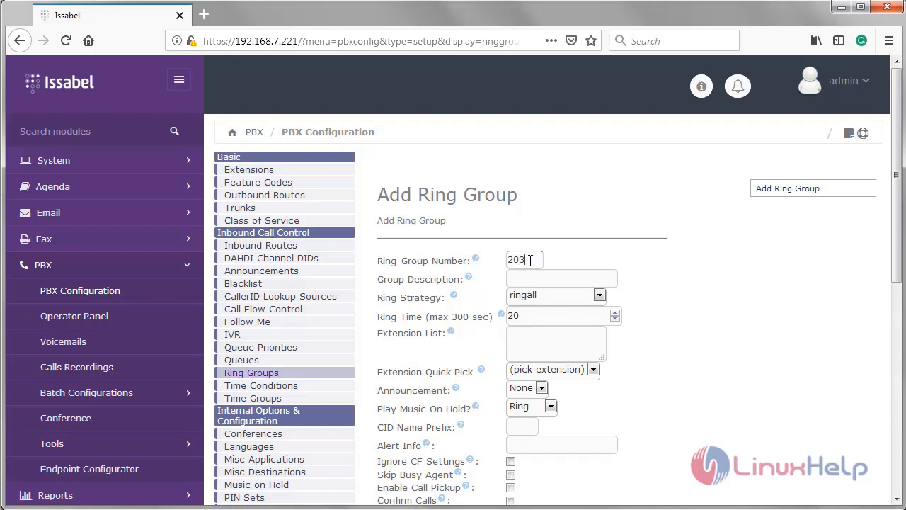
# Give the new ring group description 203, ringall strategy and a 15-second ring time.
pyautogui.click(561, 278)
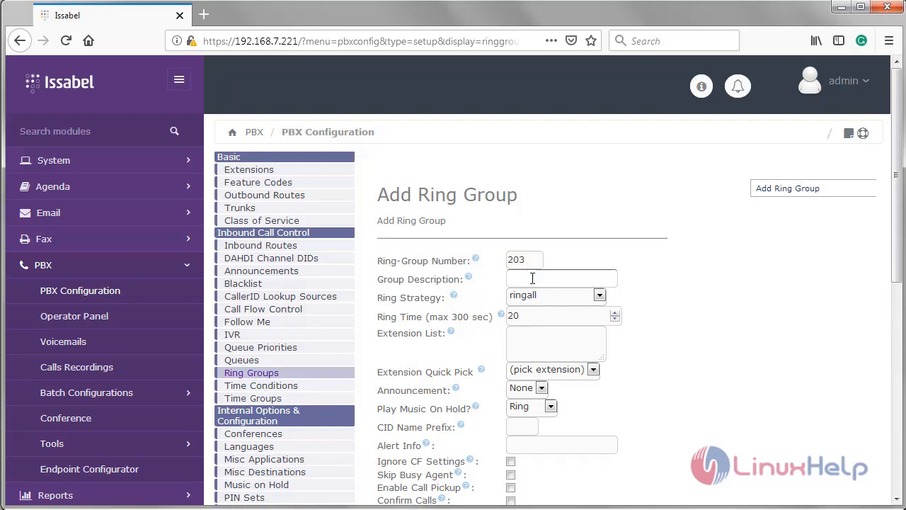
pyautogui.write('203')
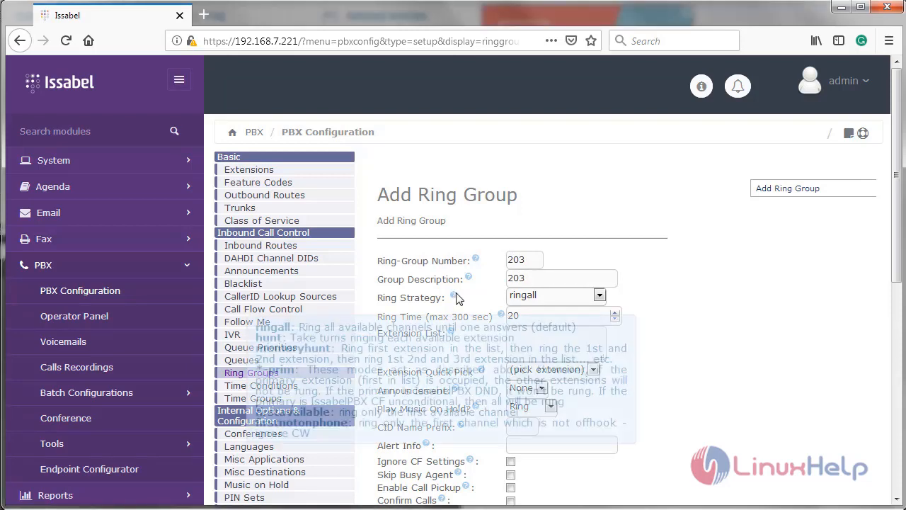
pyautogui.click(599, 296)
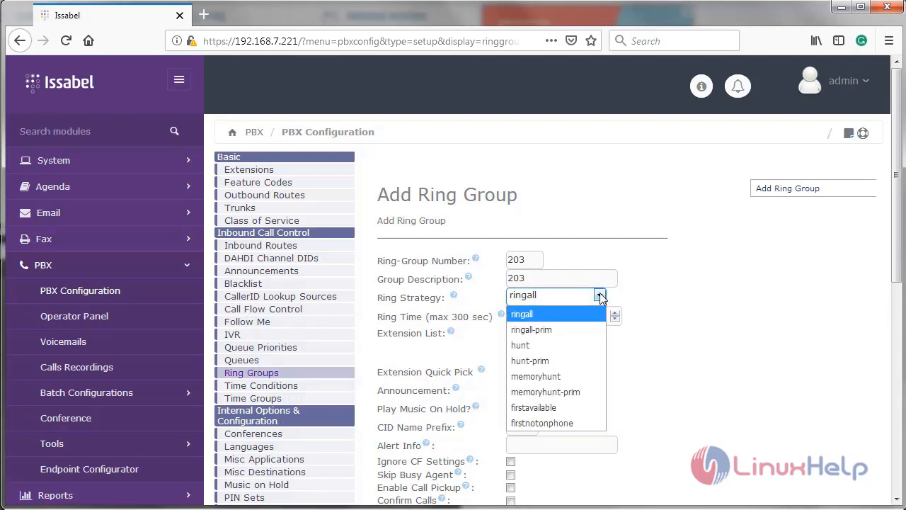
pyautogui.click(521, 315)
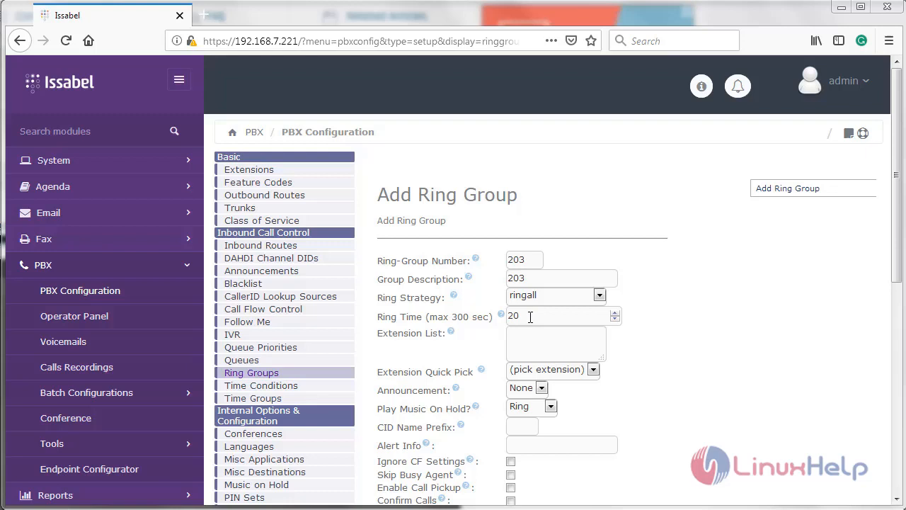
pyautogui.write('15')
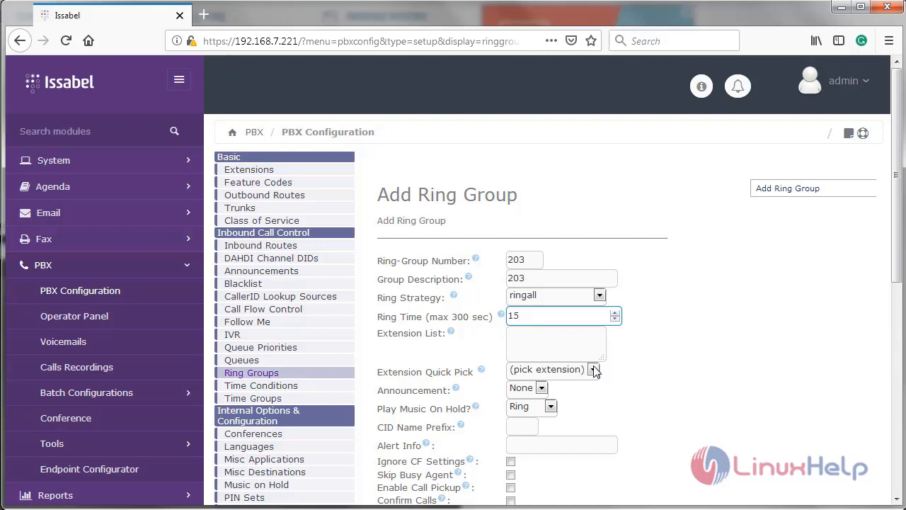
# Add extensions 101 and 103 to the group from the Extension Quick Pick.
pyautogui.click(593, 368)
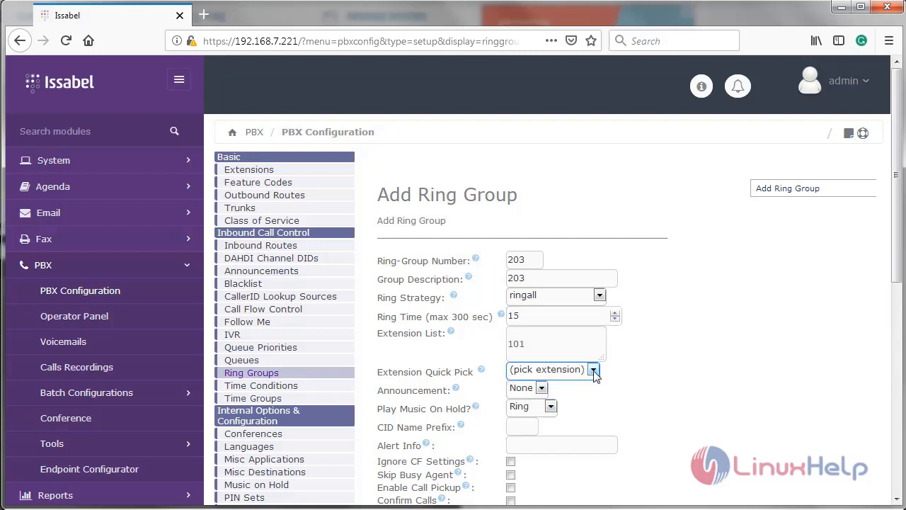
pyautogui.click(594, 368)
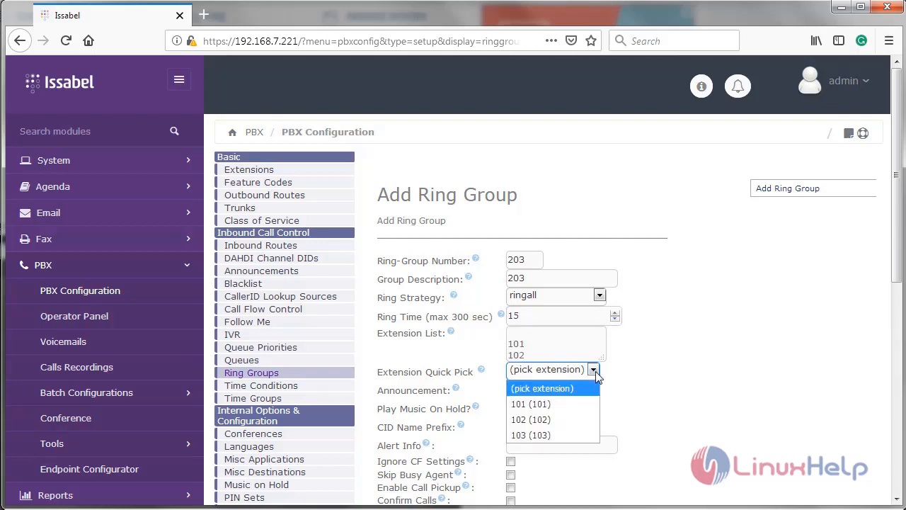
pyautogui.click(541, 388)
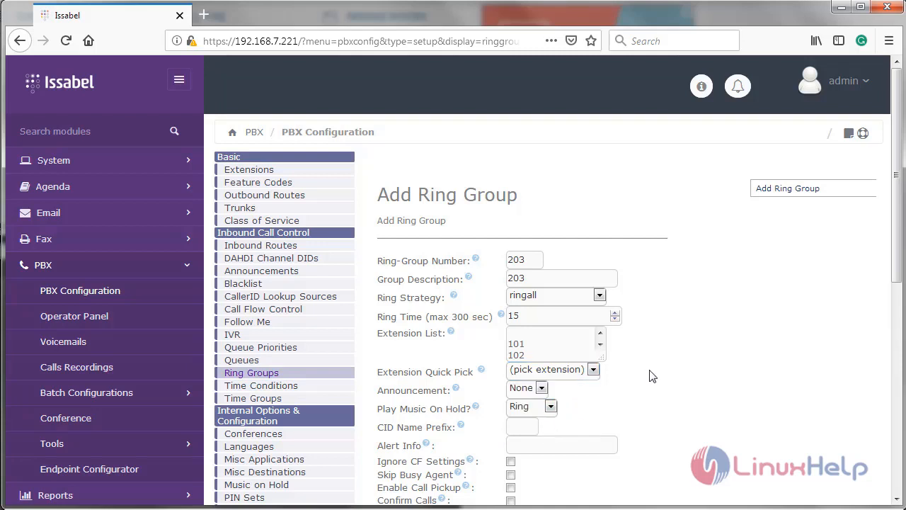
# Set extension 103 as the no-answer destination and submit ring group 203.
pyautogui.scroll(-3)
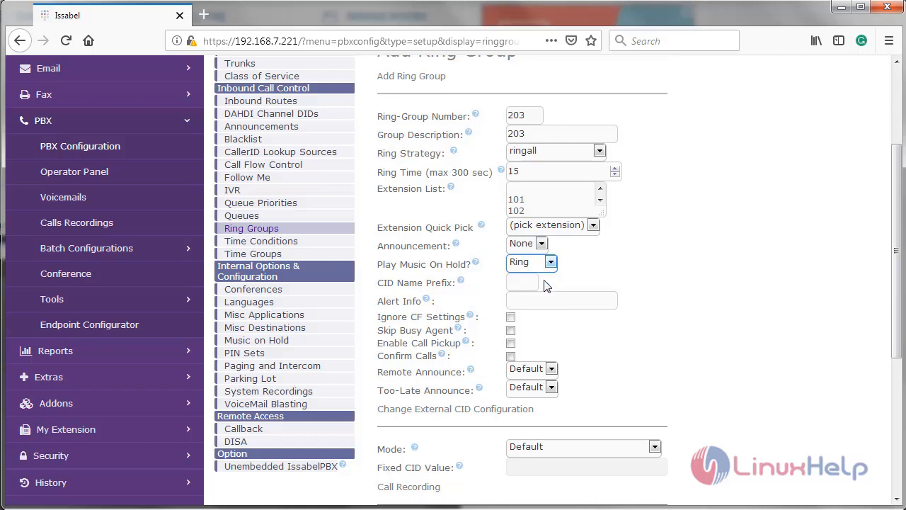
pyautogui.scroll(-3)
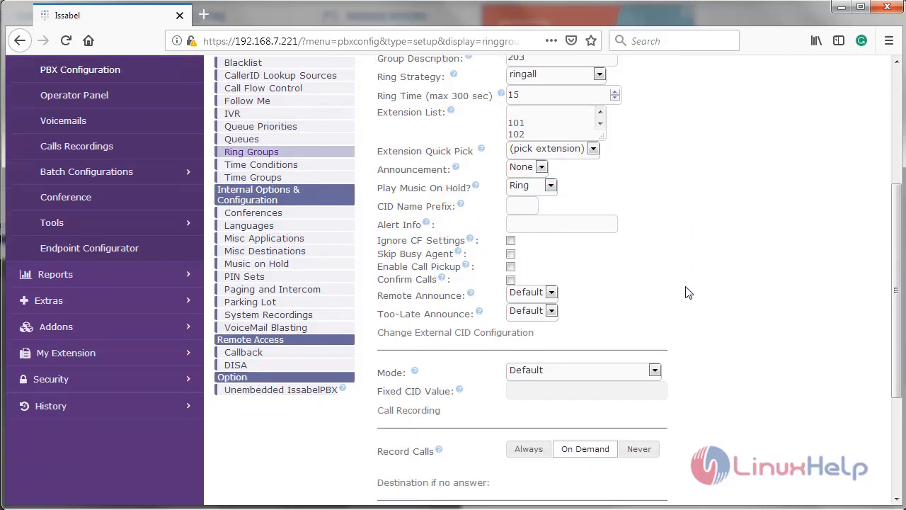
pyautogui.scroll(-3)
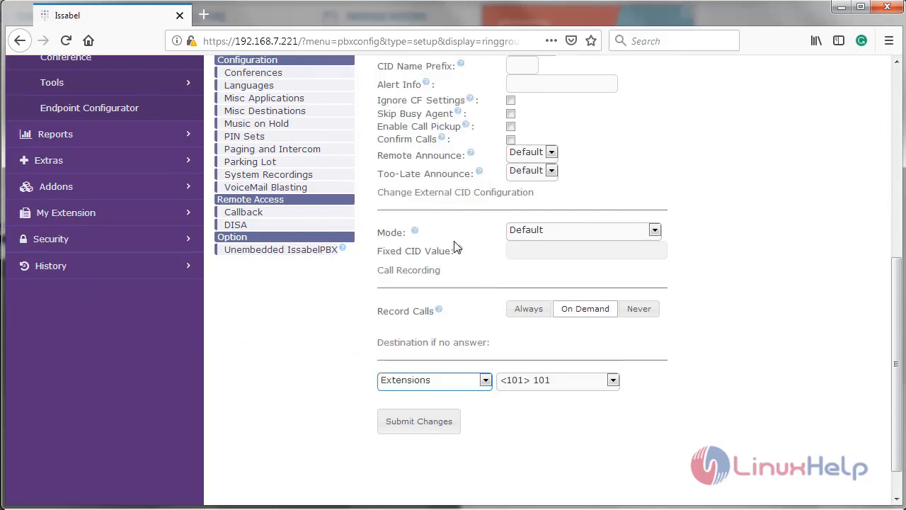
pyautogui.click(612, 380)
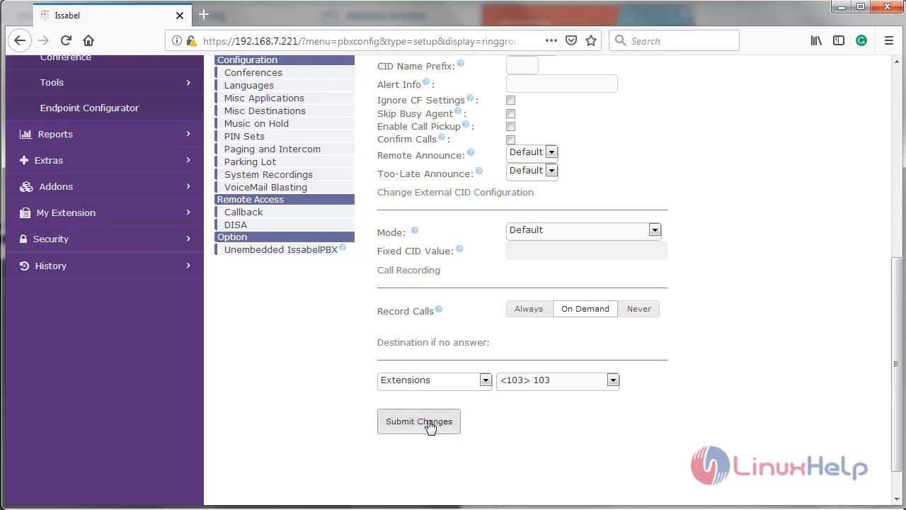
pyautogui.click(420, 422)
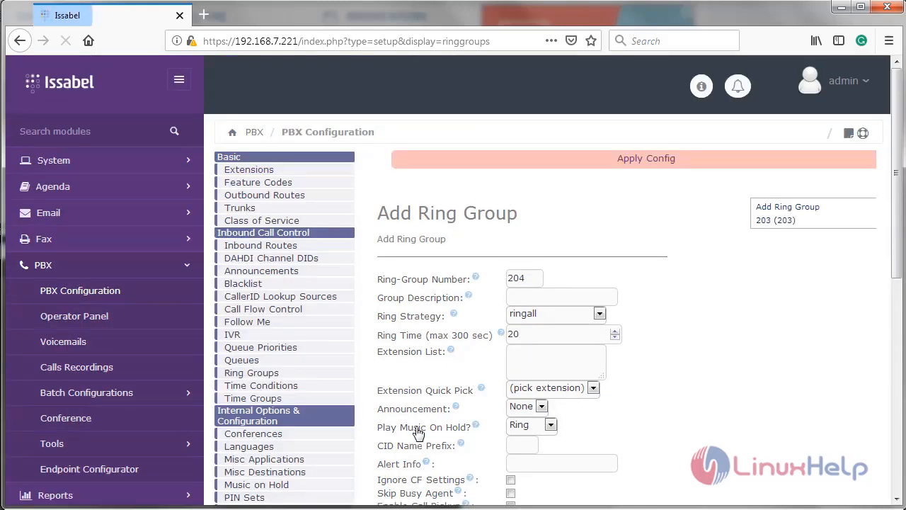
# Apply the pending PBX configuration so ring group 203 goes live.
pyautogui.click(646, 159)
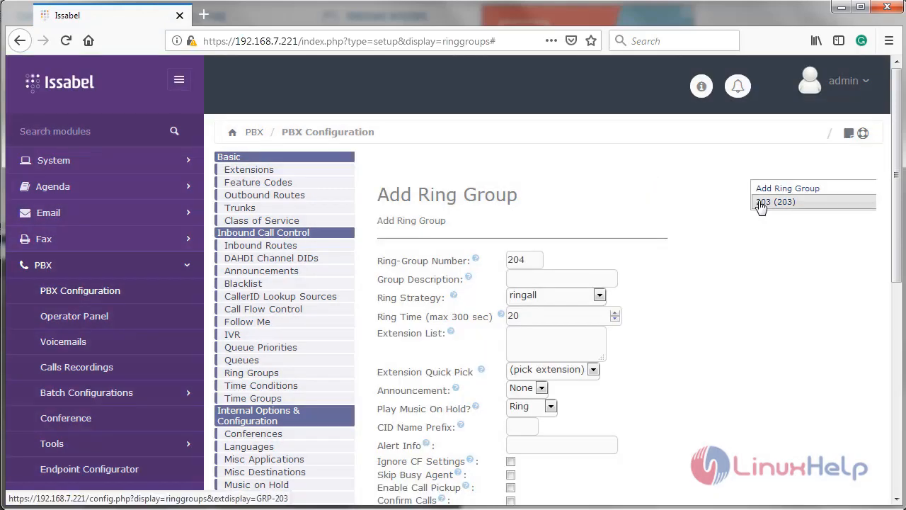
pyautogui.moveTo(776, 201)
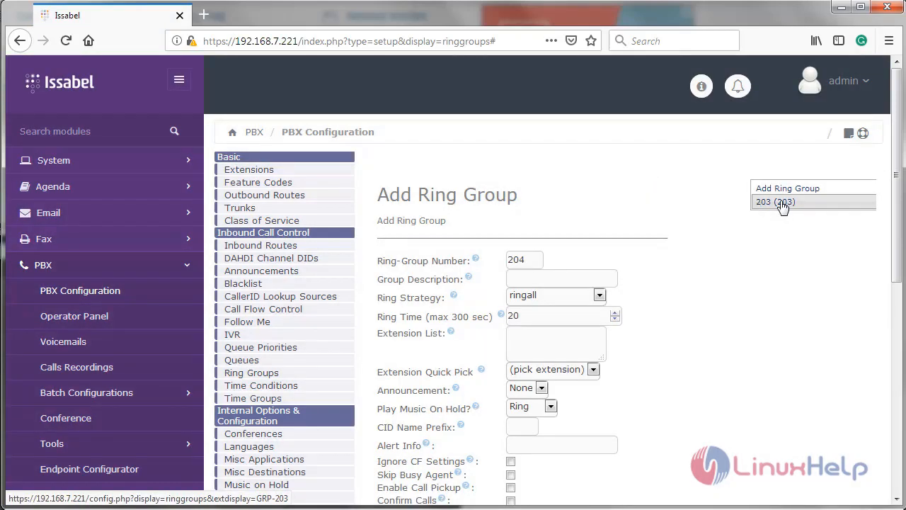